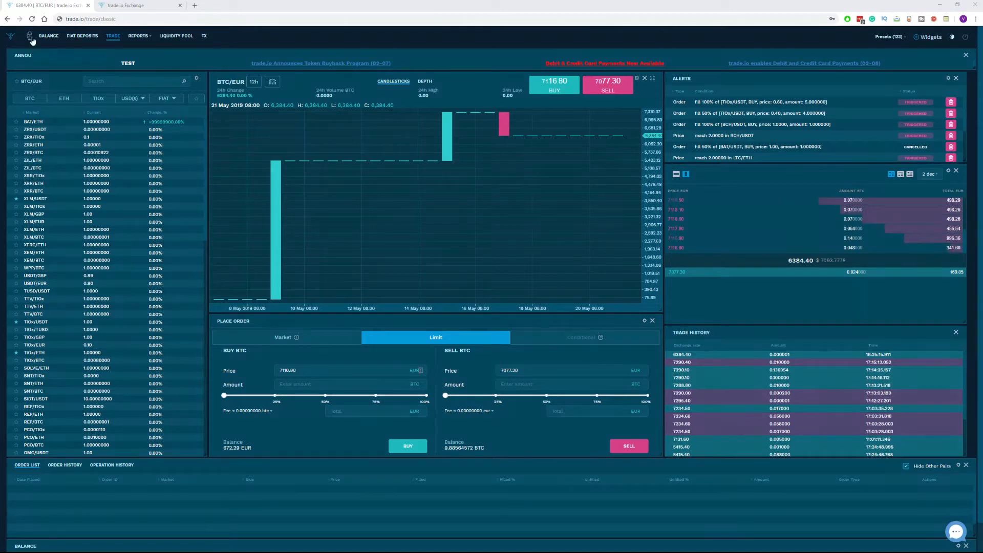
Step: Leave the trading screen for the Fiat Deposits page with GBP and EUR deposits
click(29, 36)
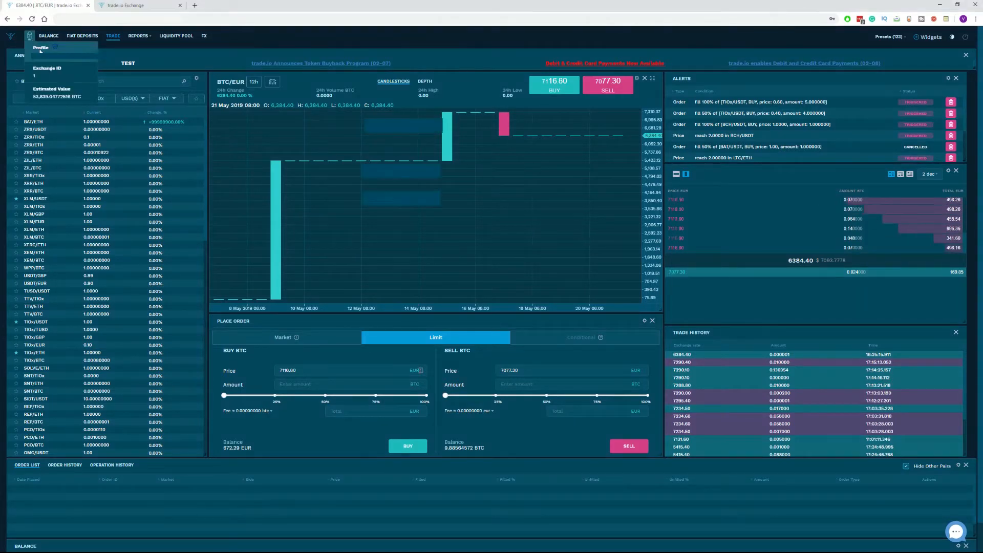
click(40, 47)
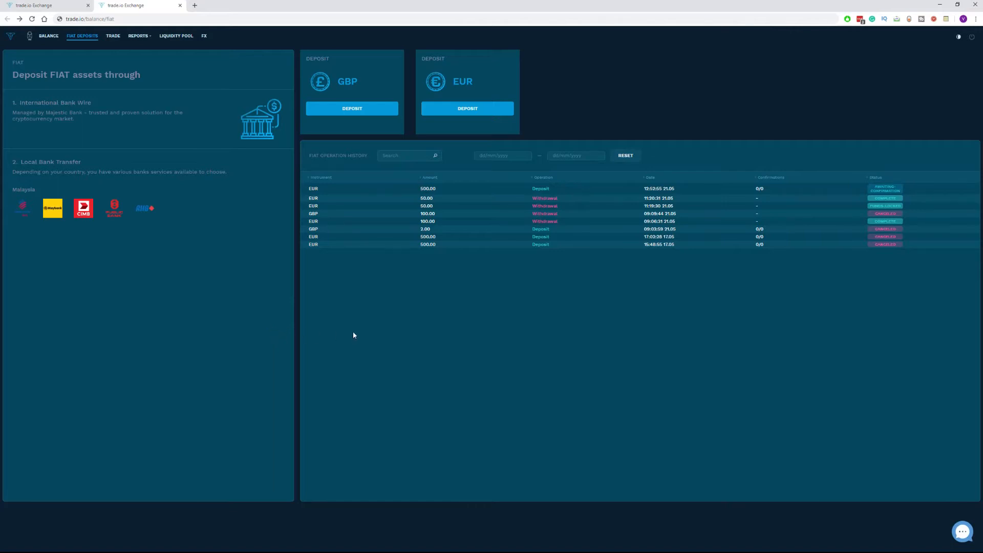
mouse_move(272, 332)
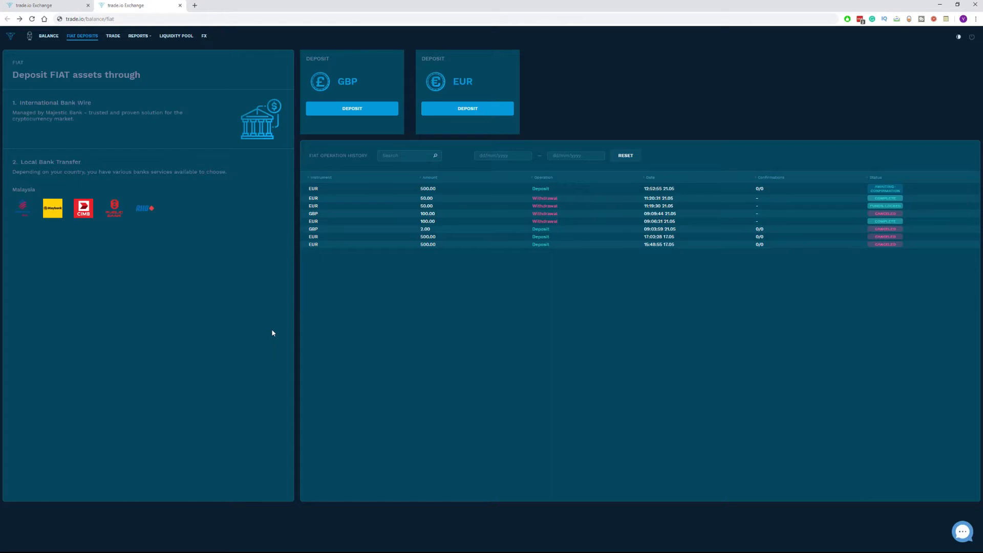
Step: Start a EUR deposit by International Wire Transfer and copy the deposit reference number
click(466, 108)
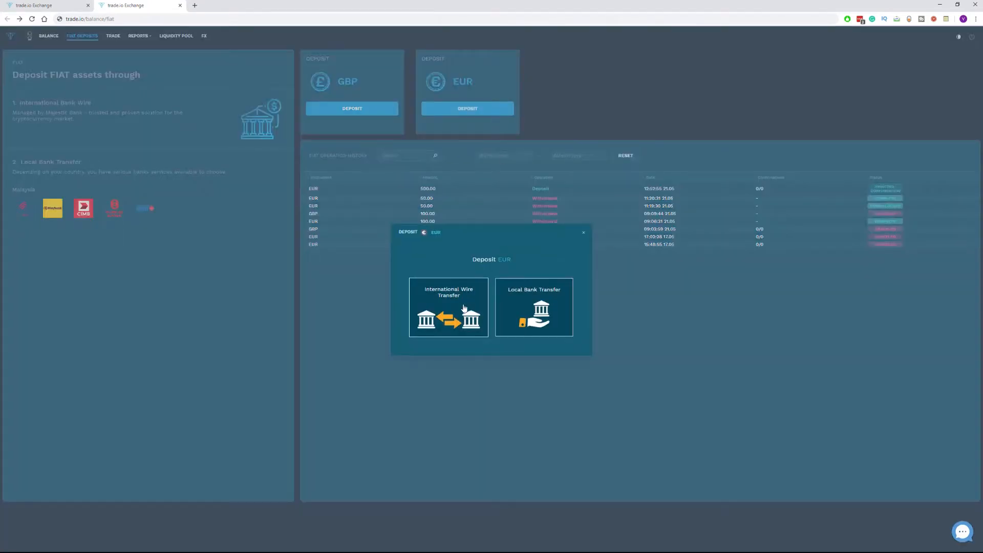
click(447, 308)
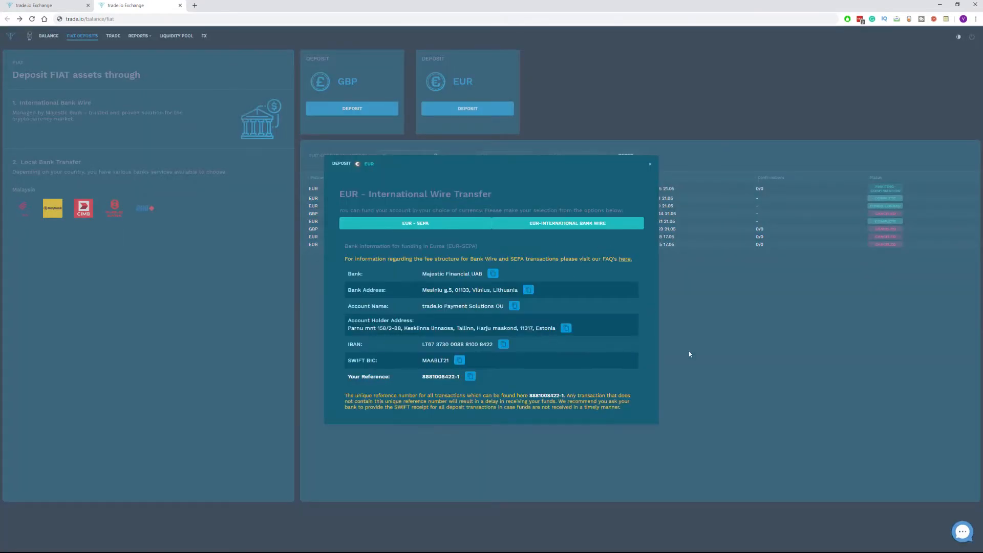
mouse_move(717, 379)
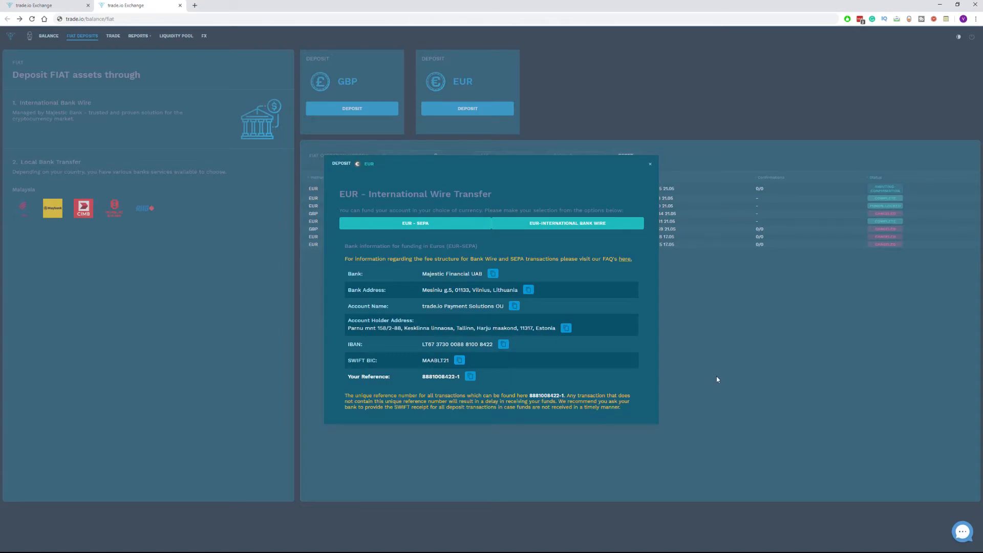
mouse_move(731, 380)
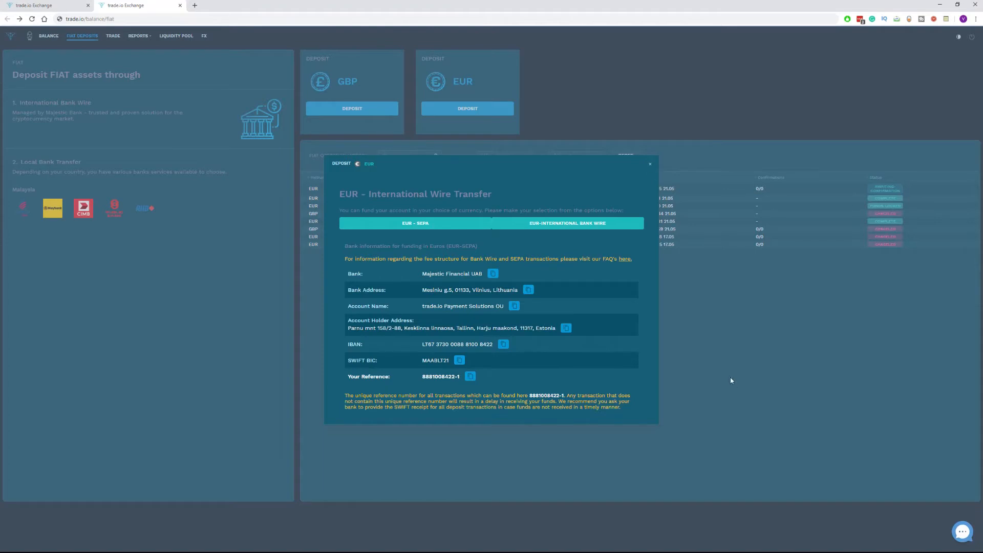
mouse_move(723, 363)
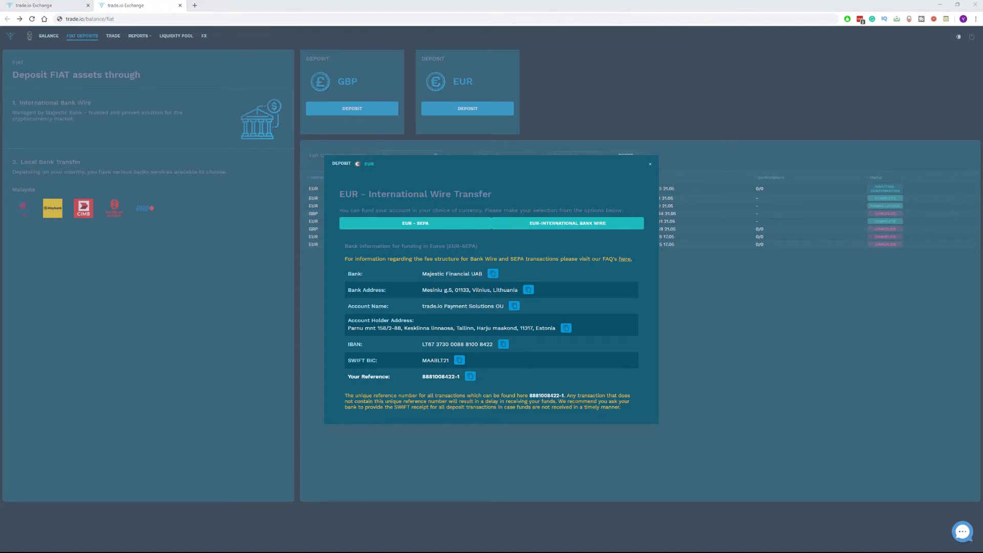
click(469, 376)
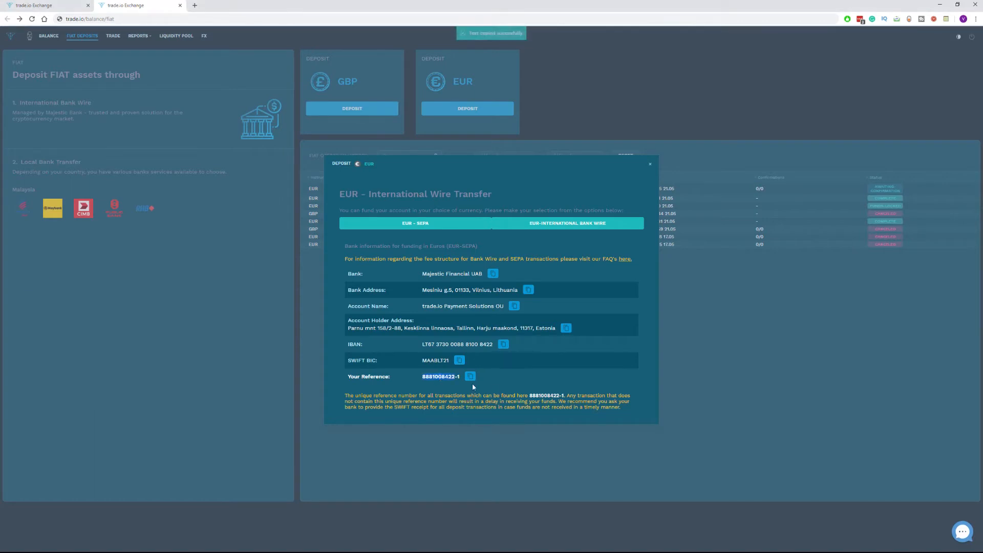
Step: Copy the wire transfer reference number again from the bank details
click(470, 376)
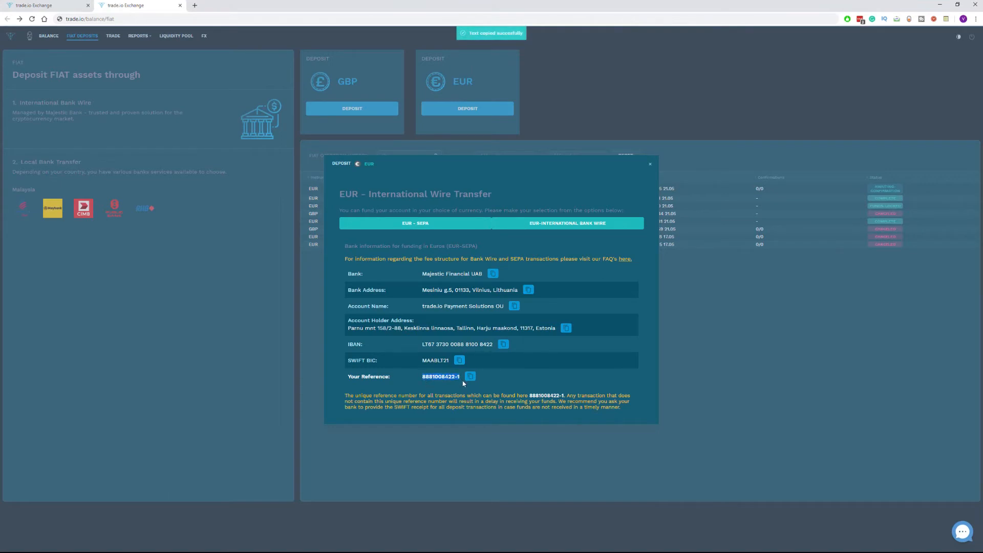
mouse_move(481, 373)
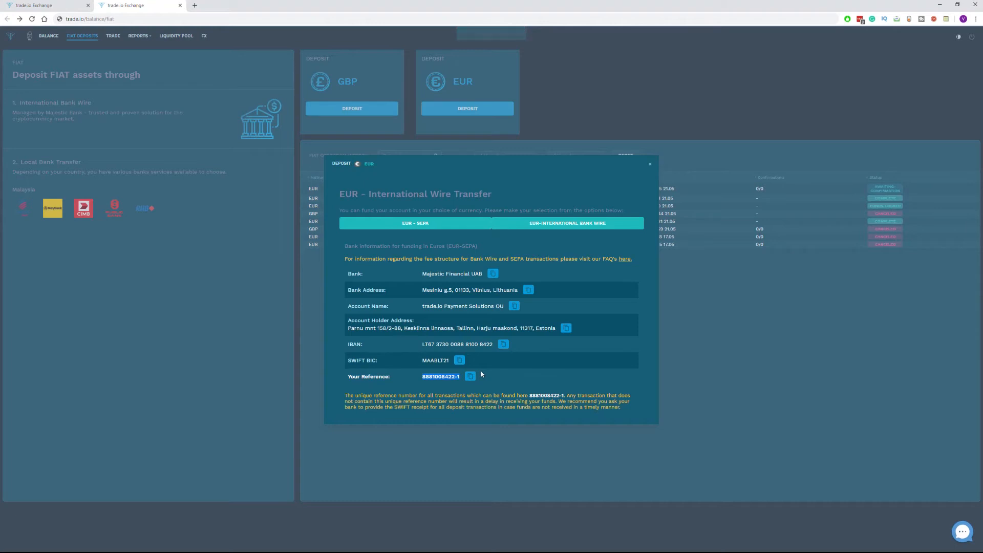
click(470, 376)
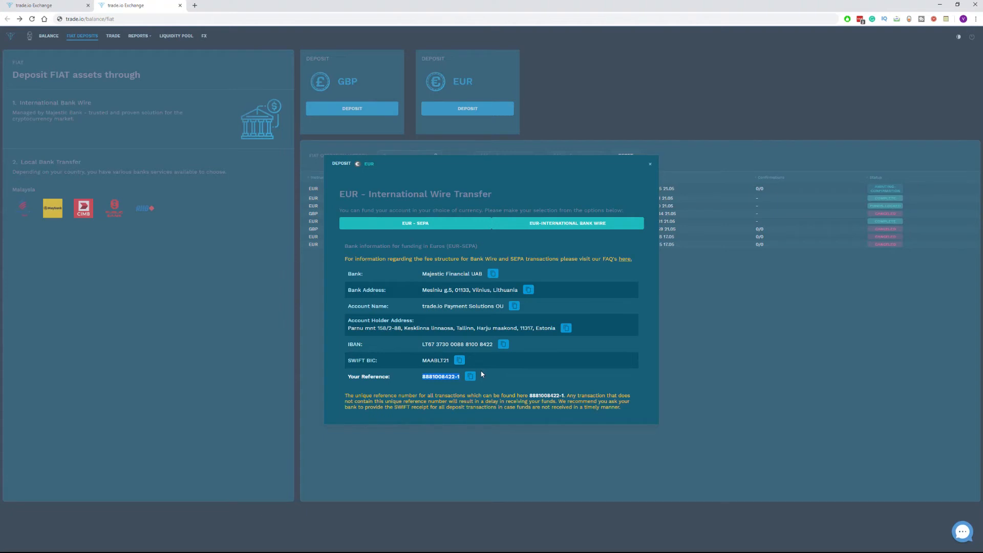
mouse_move(481, 374)
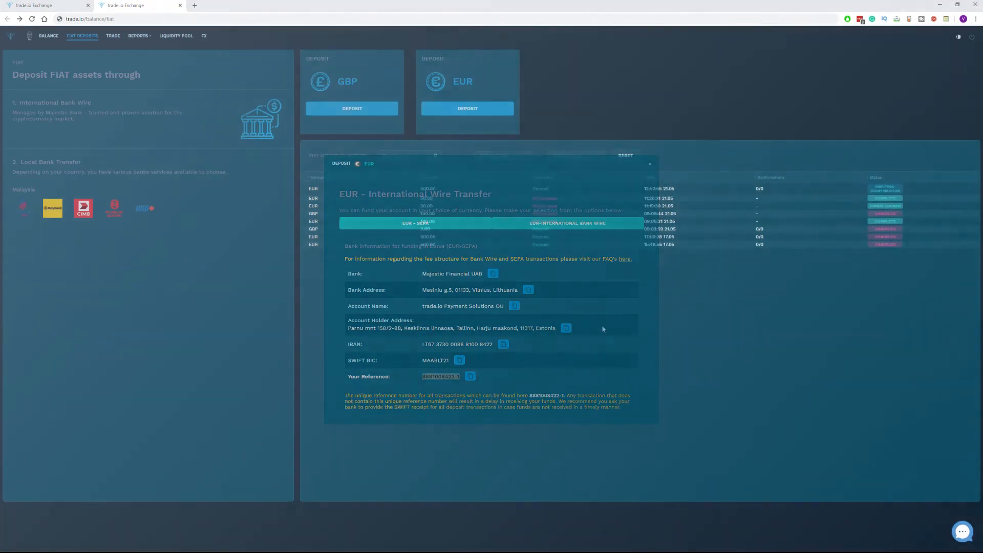
Step: Close the wire details and start a EUR Local Bank Transfer deposit with Maybank as paying bank
click(649, 164)
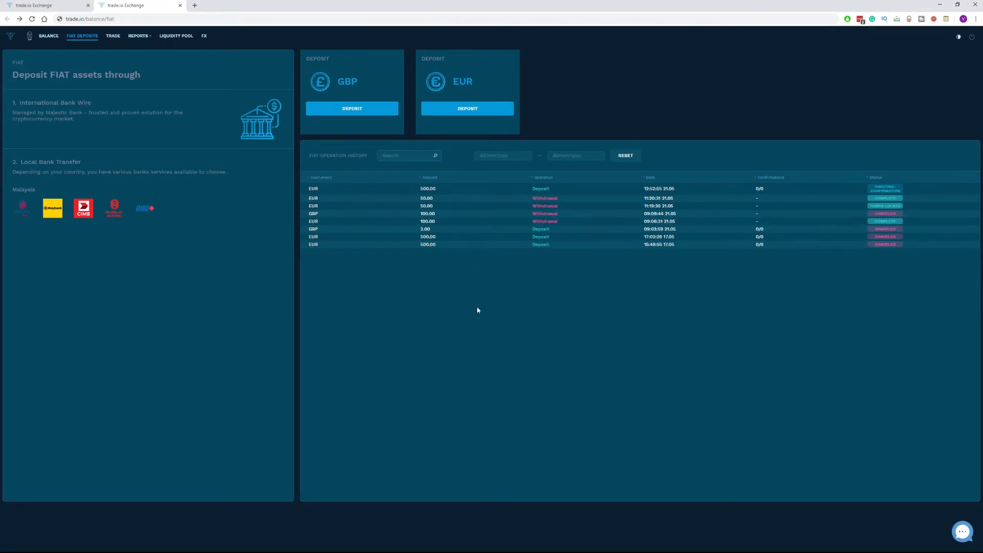
mouse_move(594, 357)
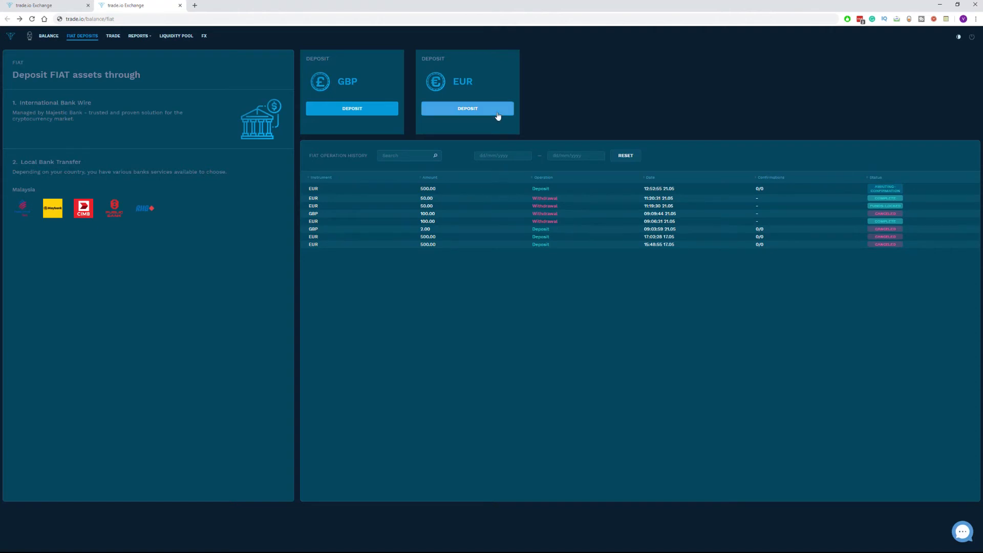
click(467, 108)
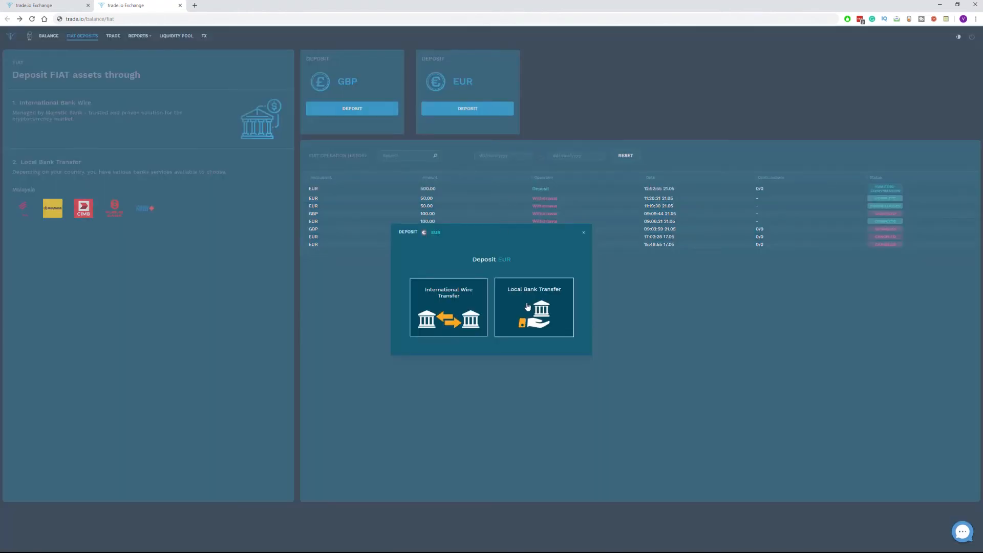
click(533, 307)
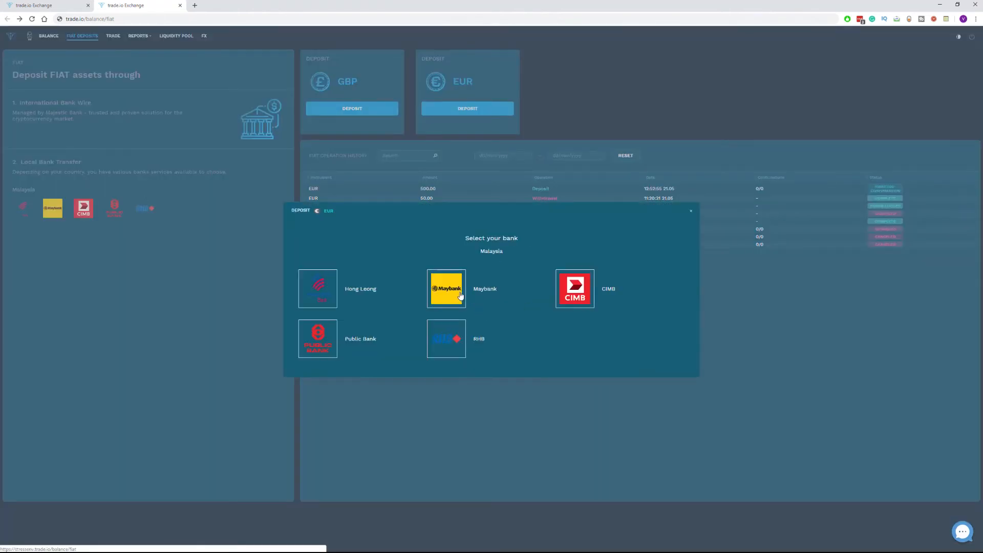
click(446, 288)
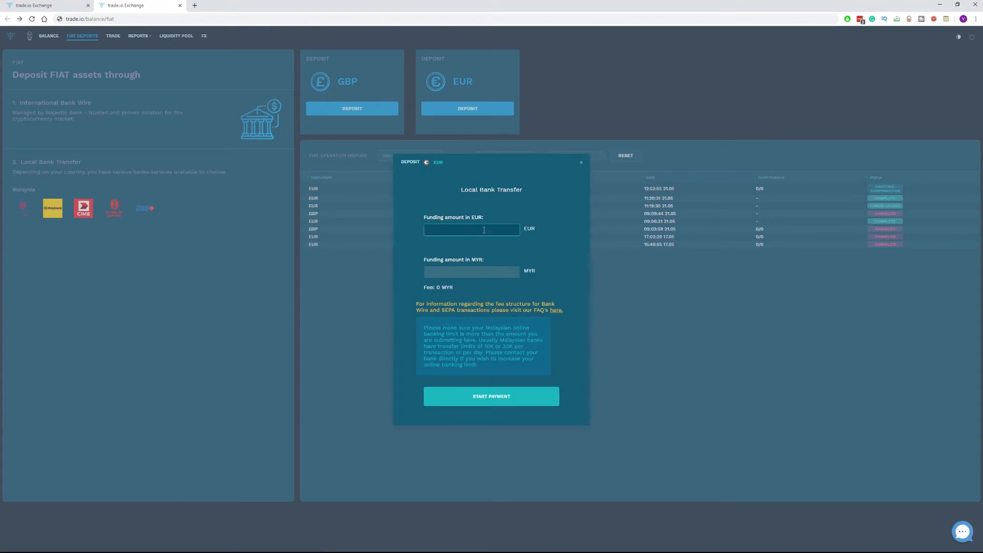
Step: Enter a 500 EUR funding amount and start the local bank payment
text(500)
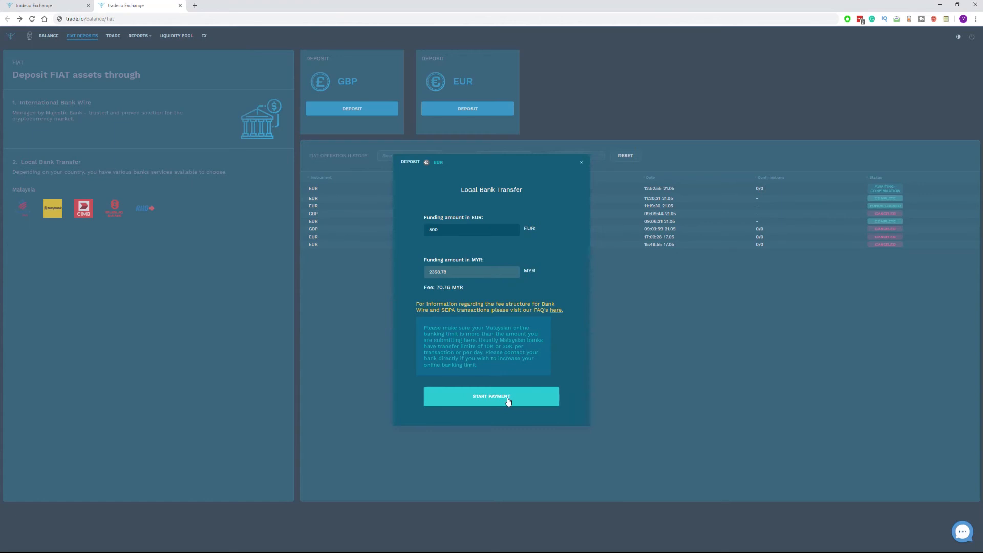
click(491, 396)
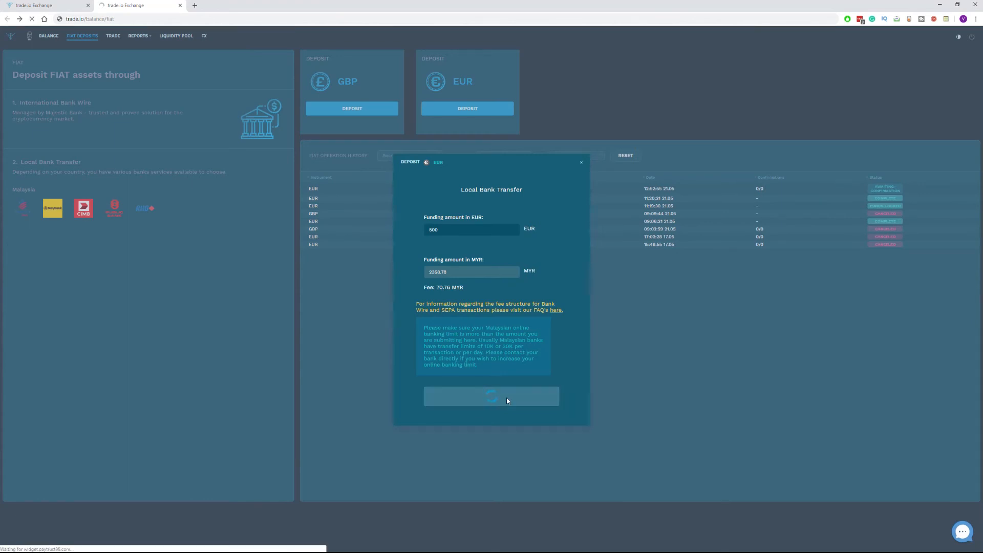
click(491, 396)
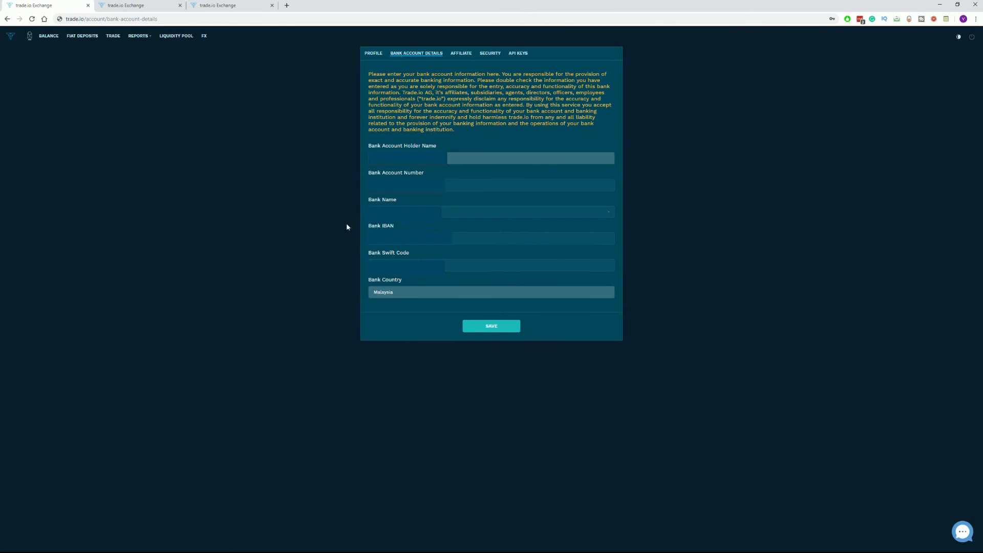
mouse_move(30, 312)
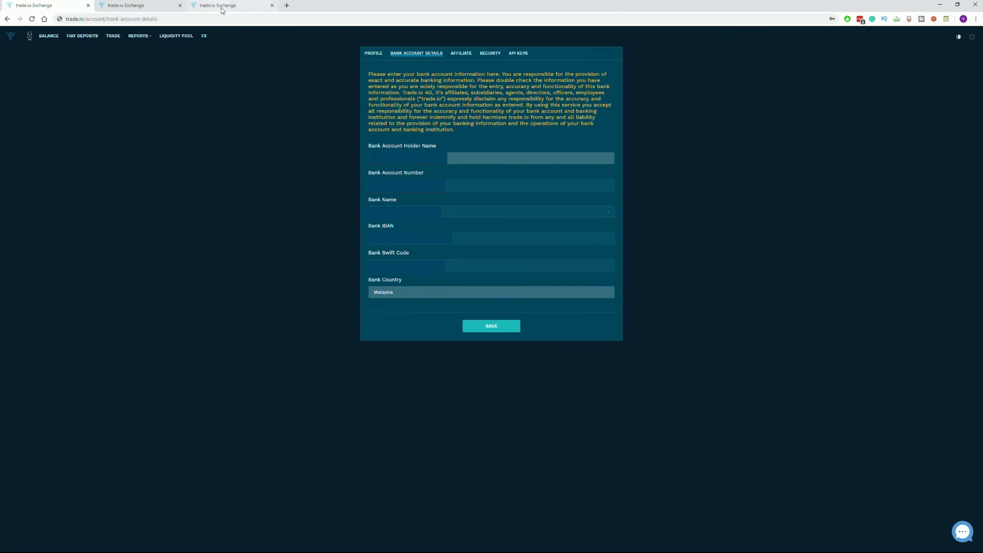
Step: Switch to the browser tab showing the Balance page
click(48, 36)
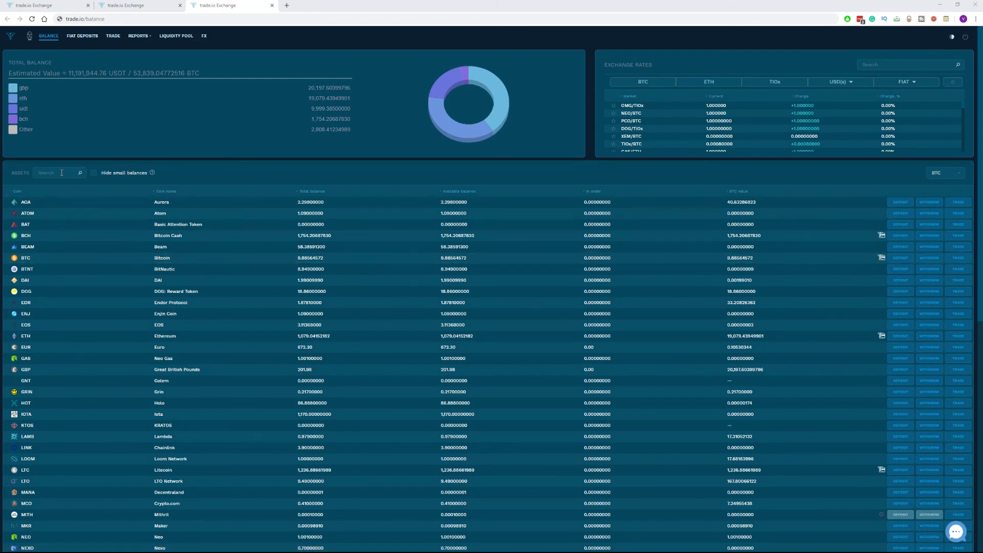
Step: Filter the assets list to EUR and start a euro withdrawal
text(e)
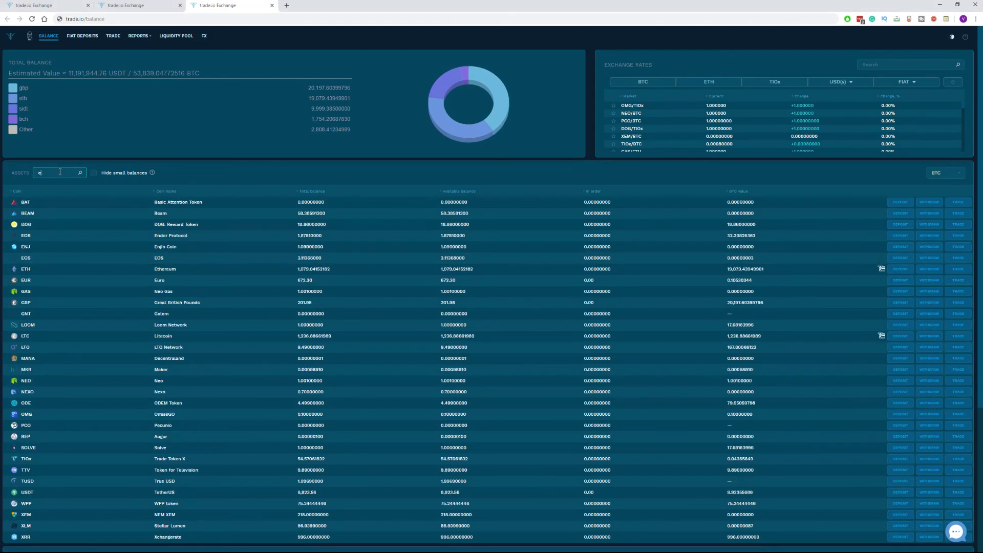
click(930, 202)
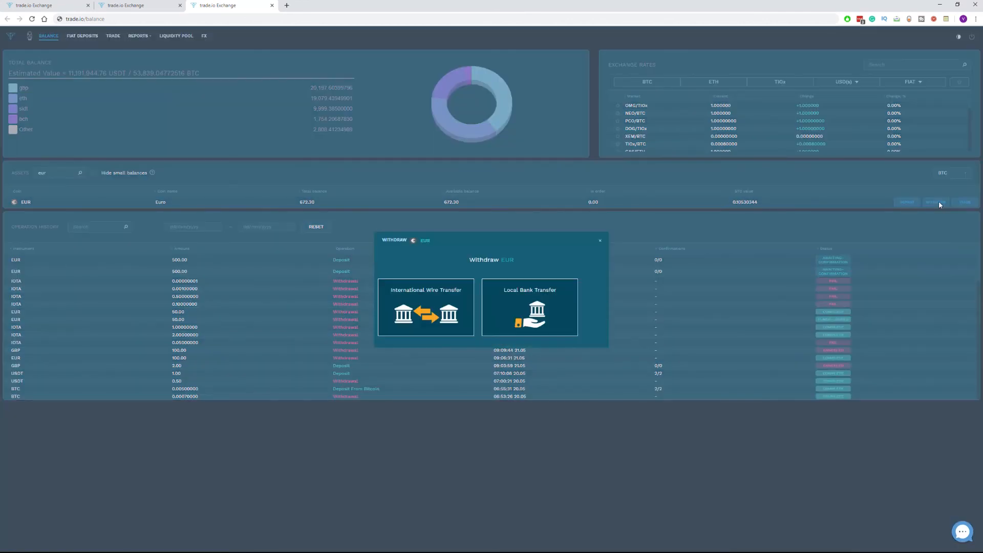
mouse_move(425, 311)
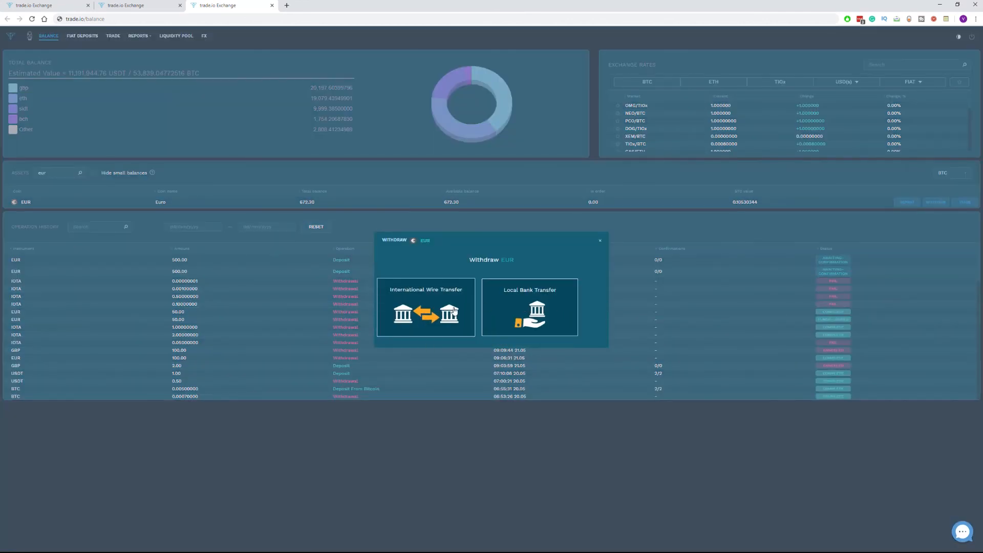
Step: Choose International Wire Transfer withdrawal and enter 500 EUR, showing a 44.00 EUR fee
click(425, 307)
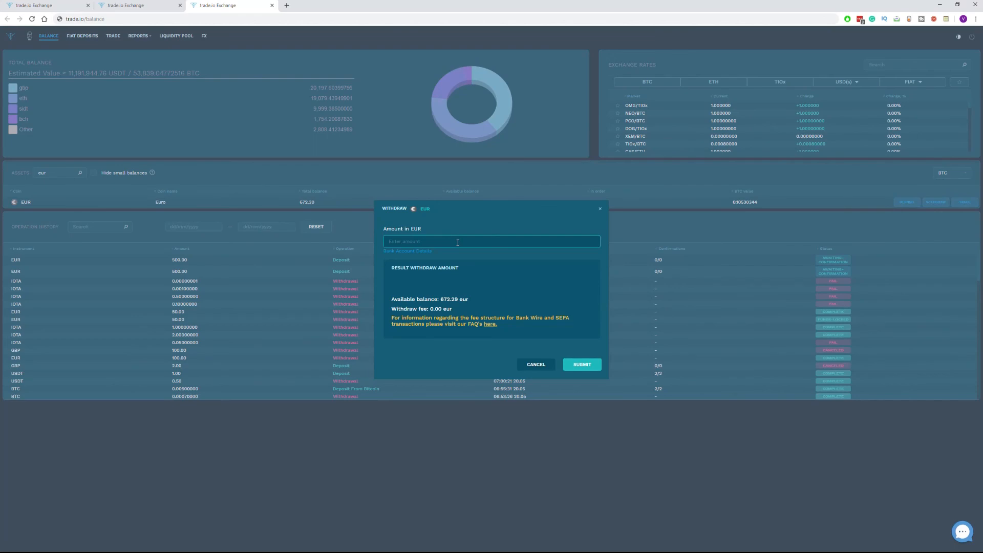
text(500)
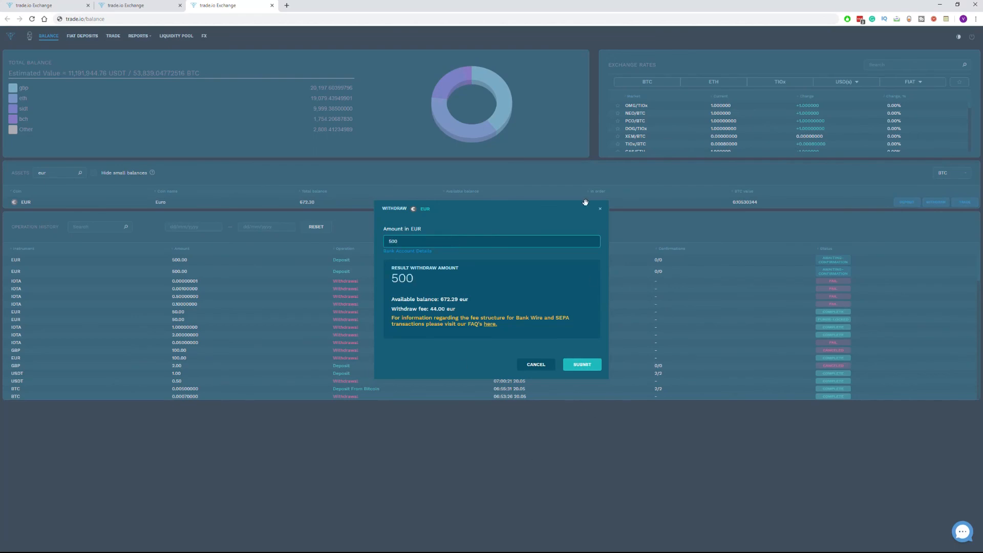